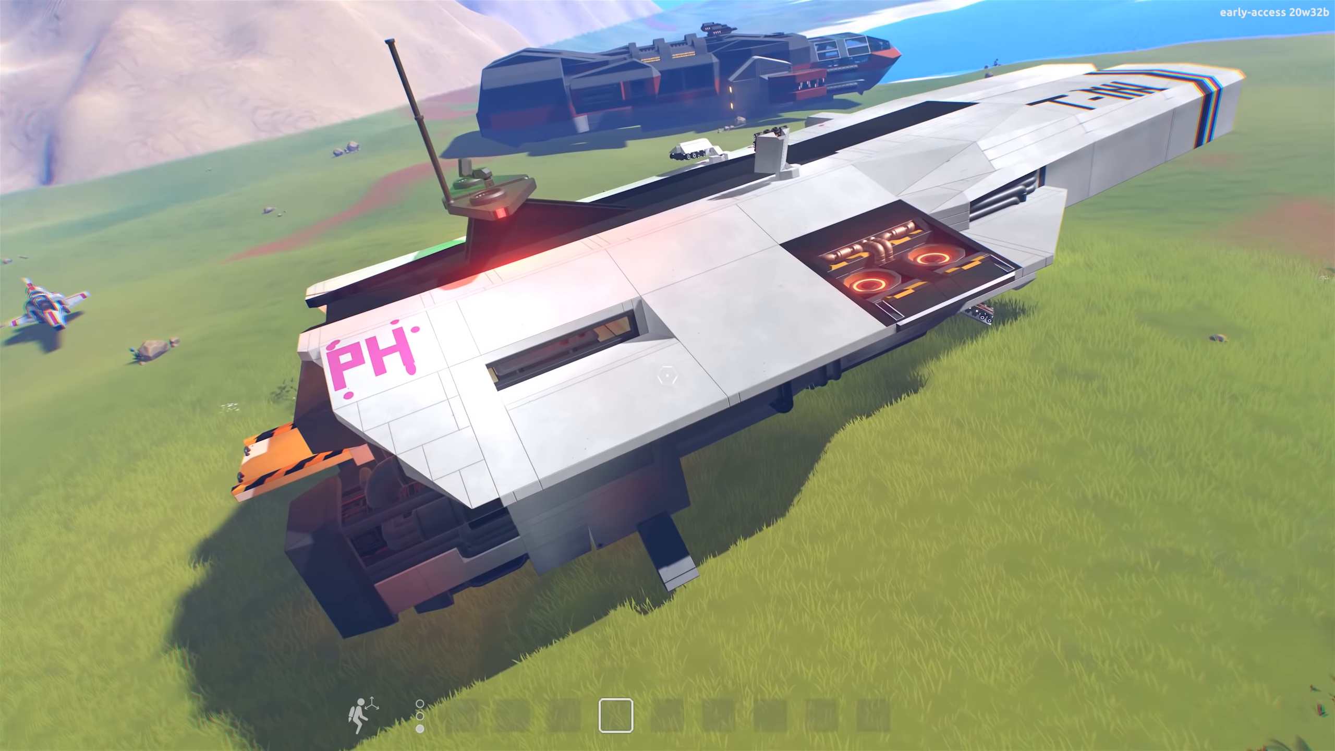
mouse_move(667, 376)
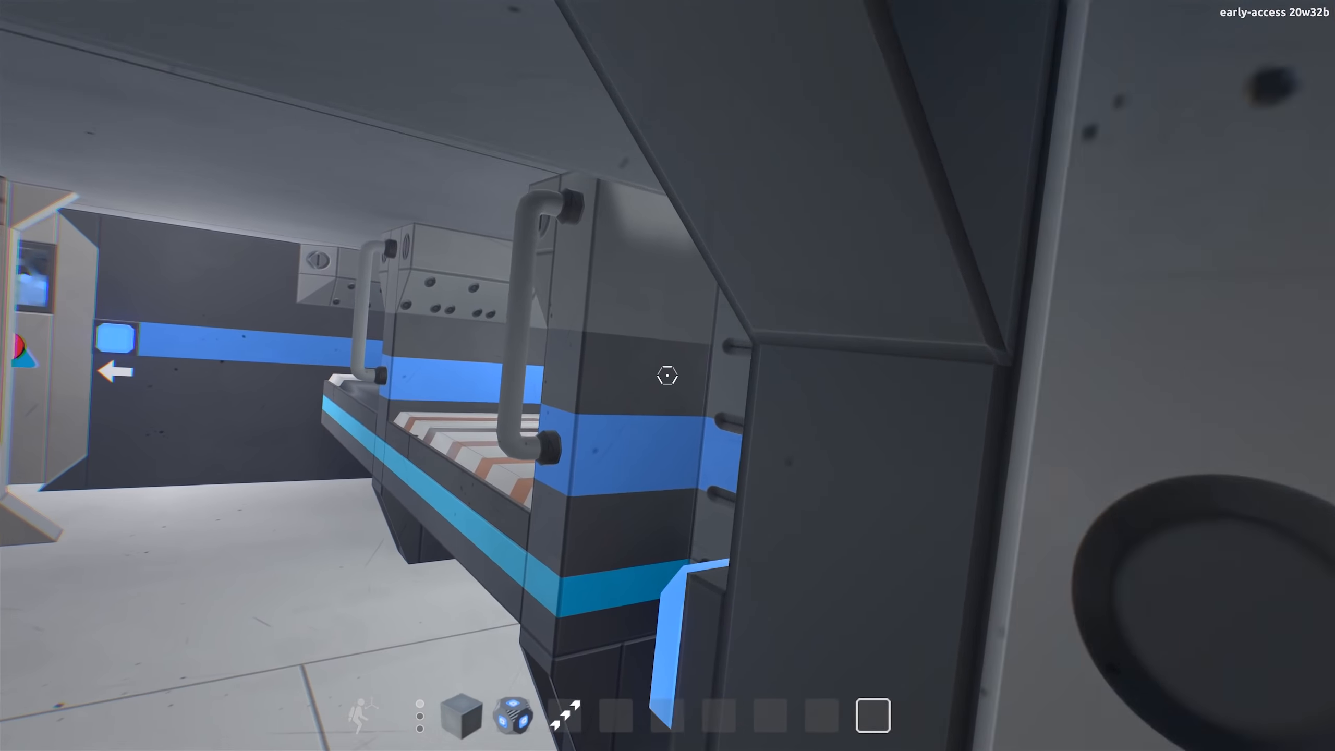
mouse_move(667, 376)
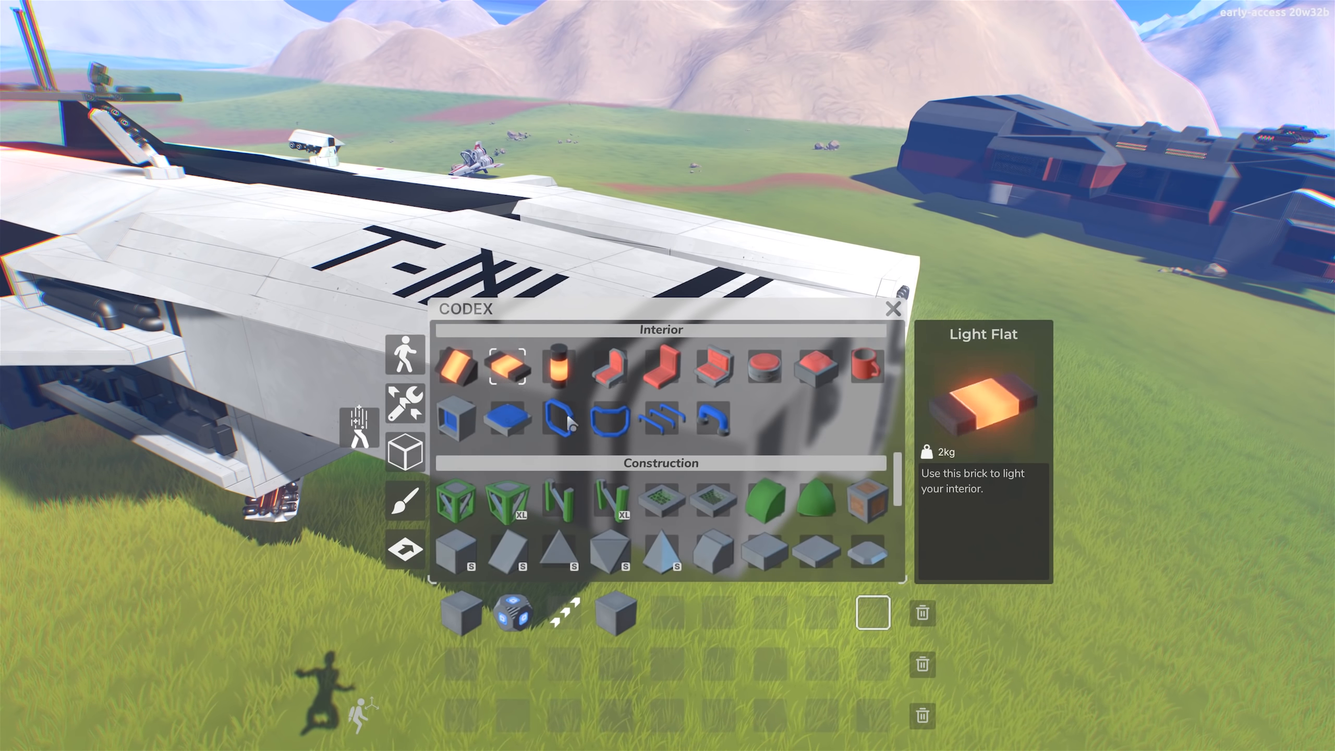
Place the small cube and Wedge Small from the Codex block list into empty hotbar slots.
scroll("down", 3)
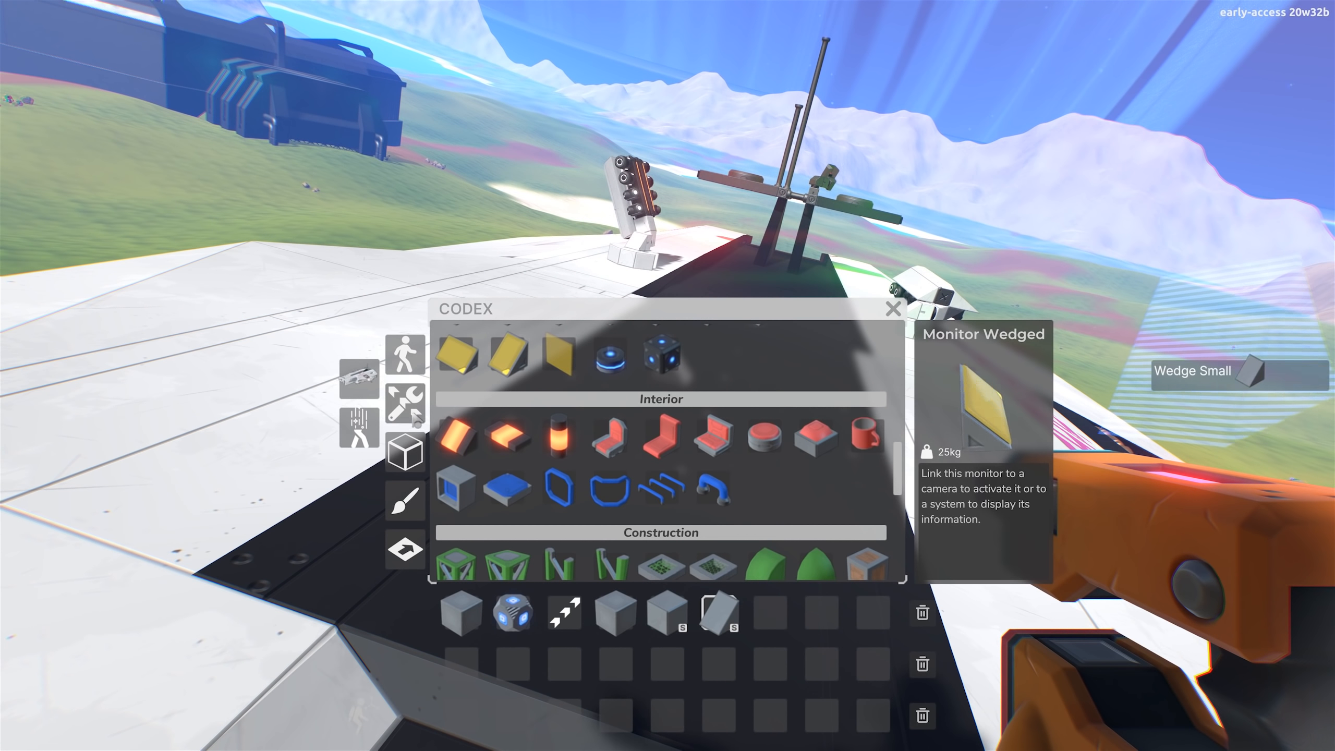
left_click(406, 412)
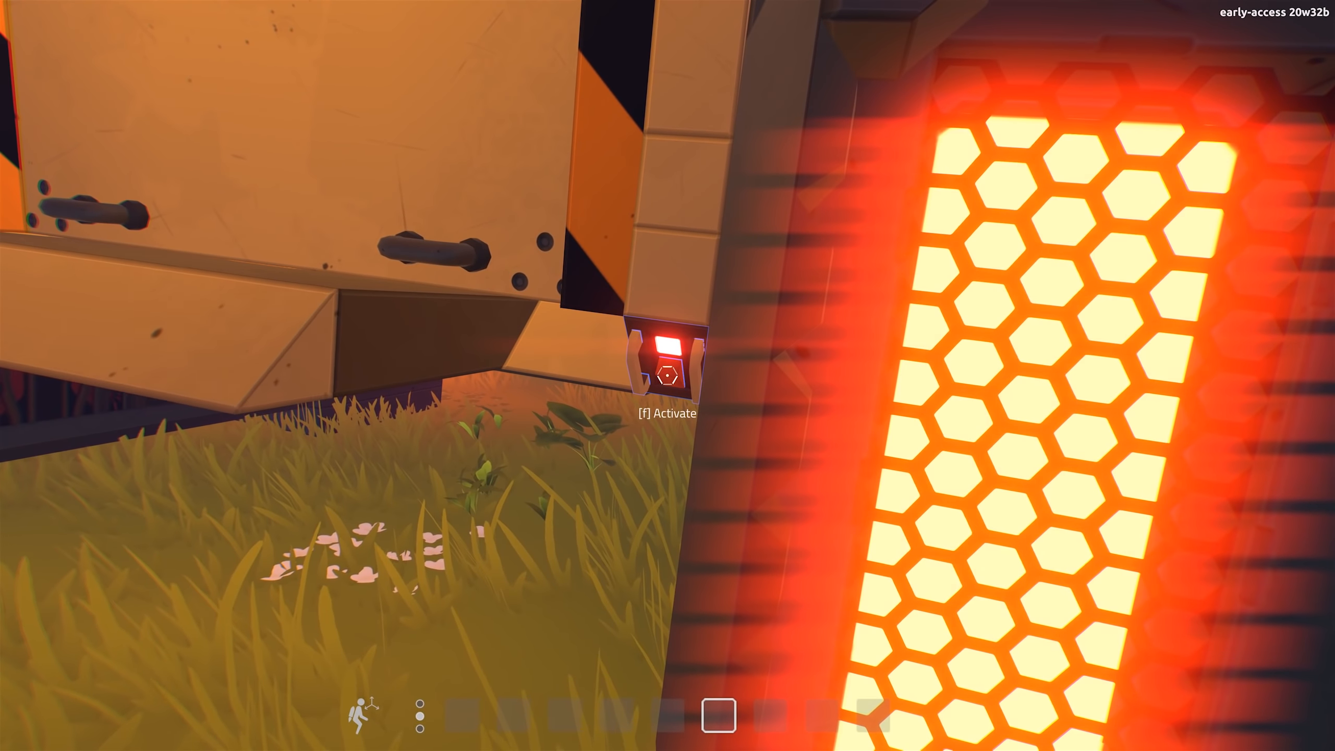
Open the orange ship's hatch with F and browse the Codex down to the Mechanisms blocks.
key("f")
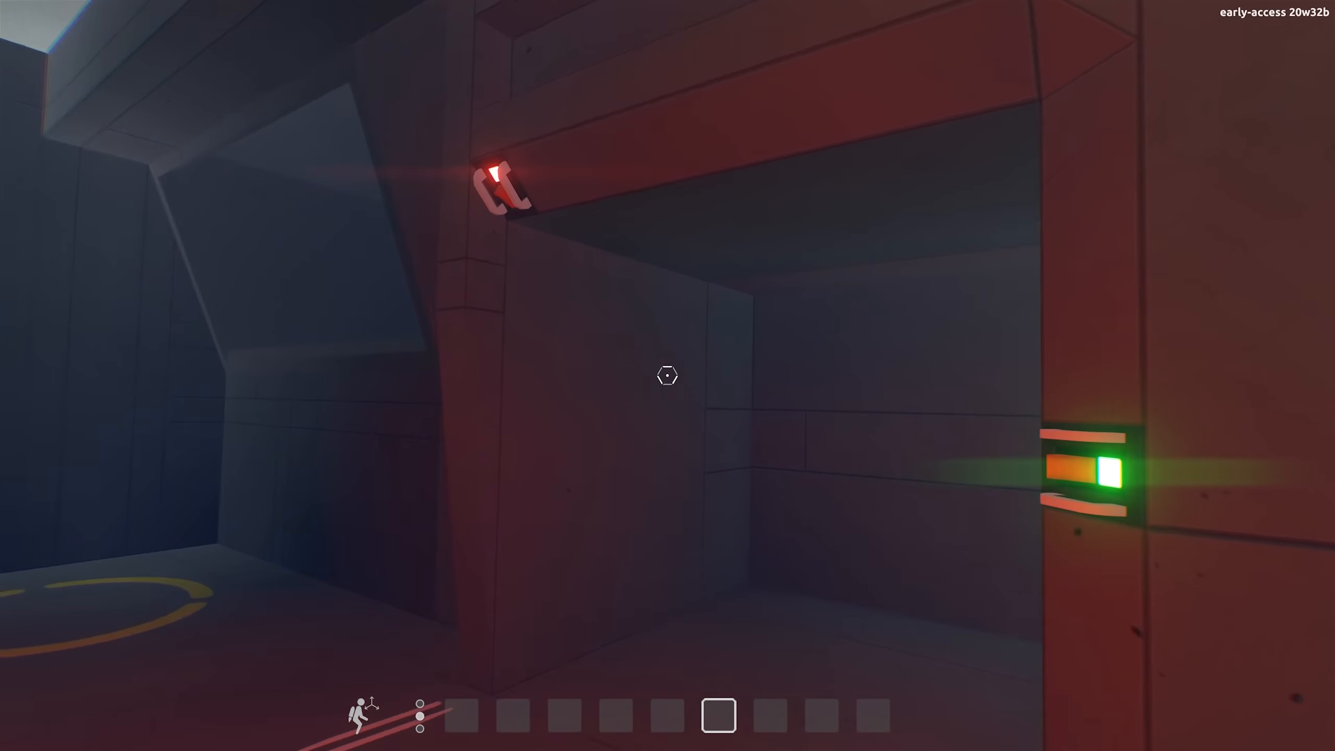
key("tab")
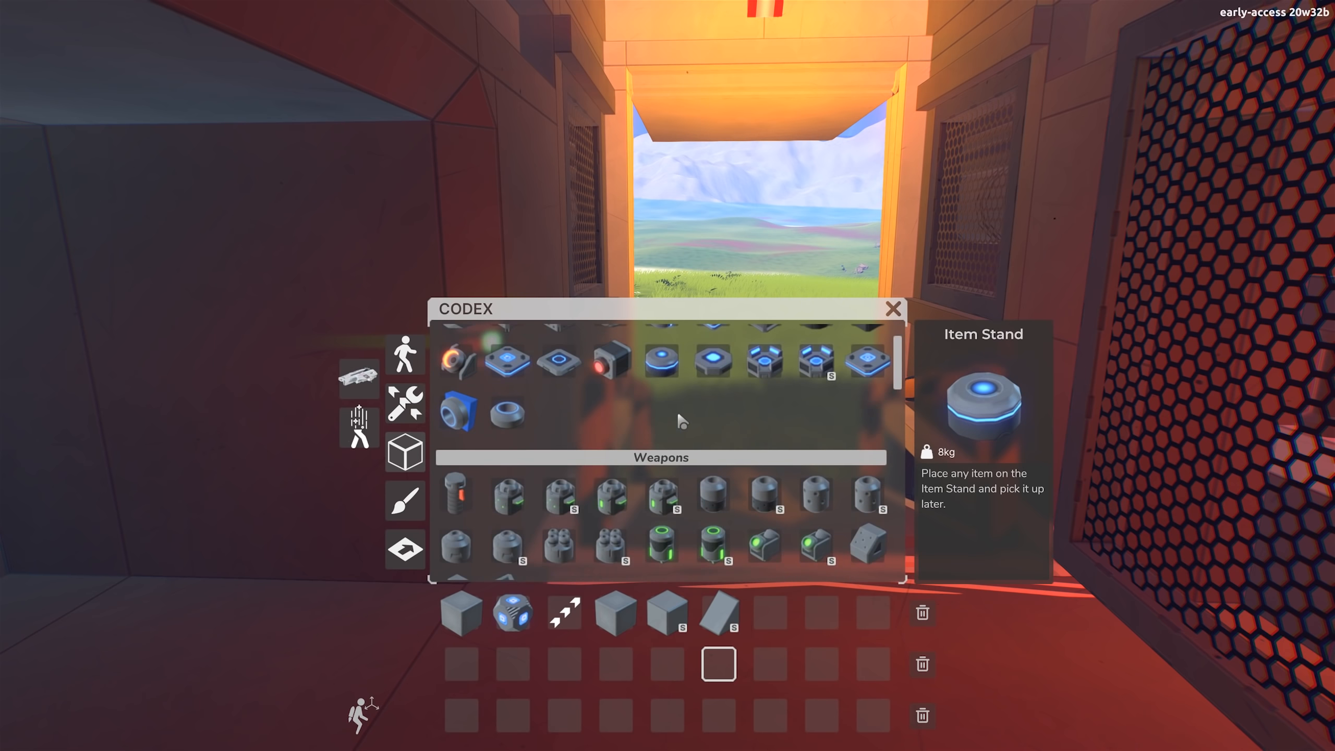
scroll("down", 3)
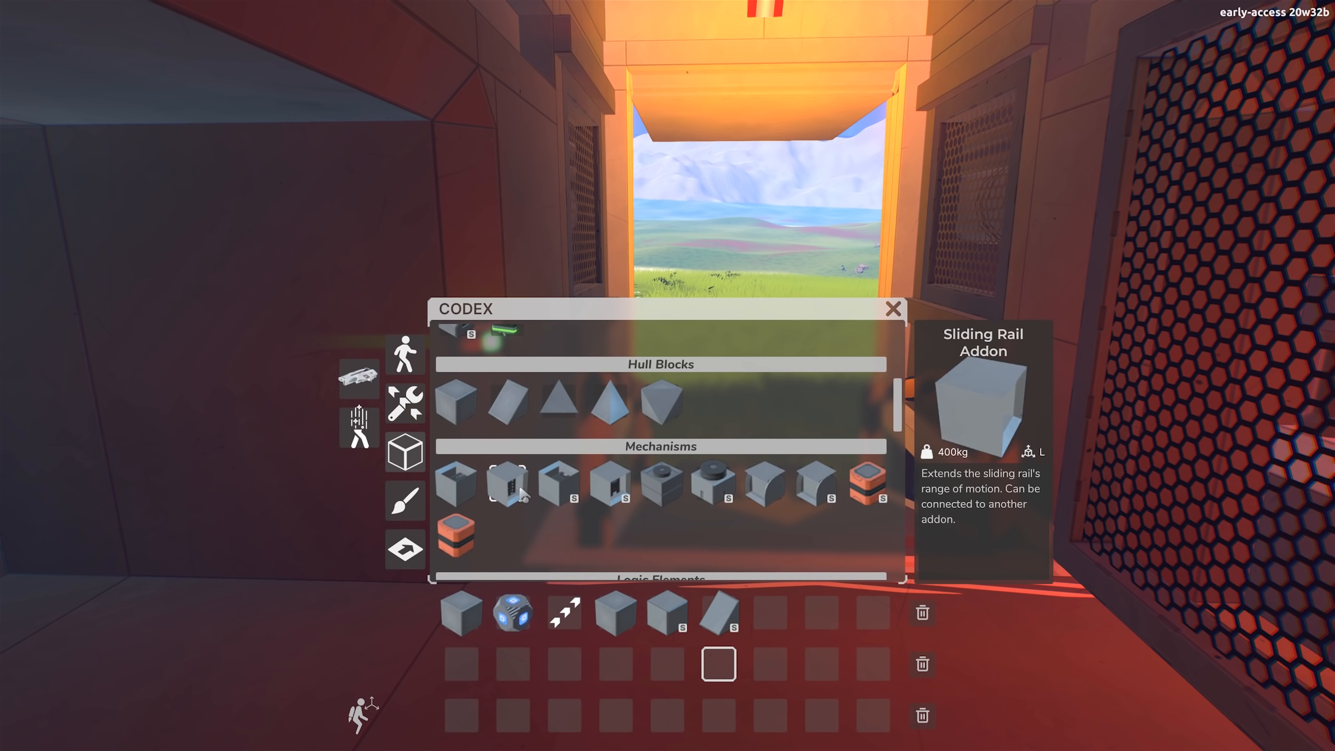
scroll("down", 3)
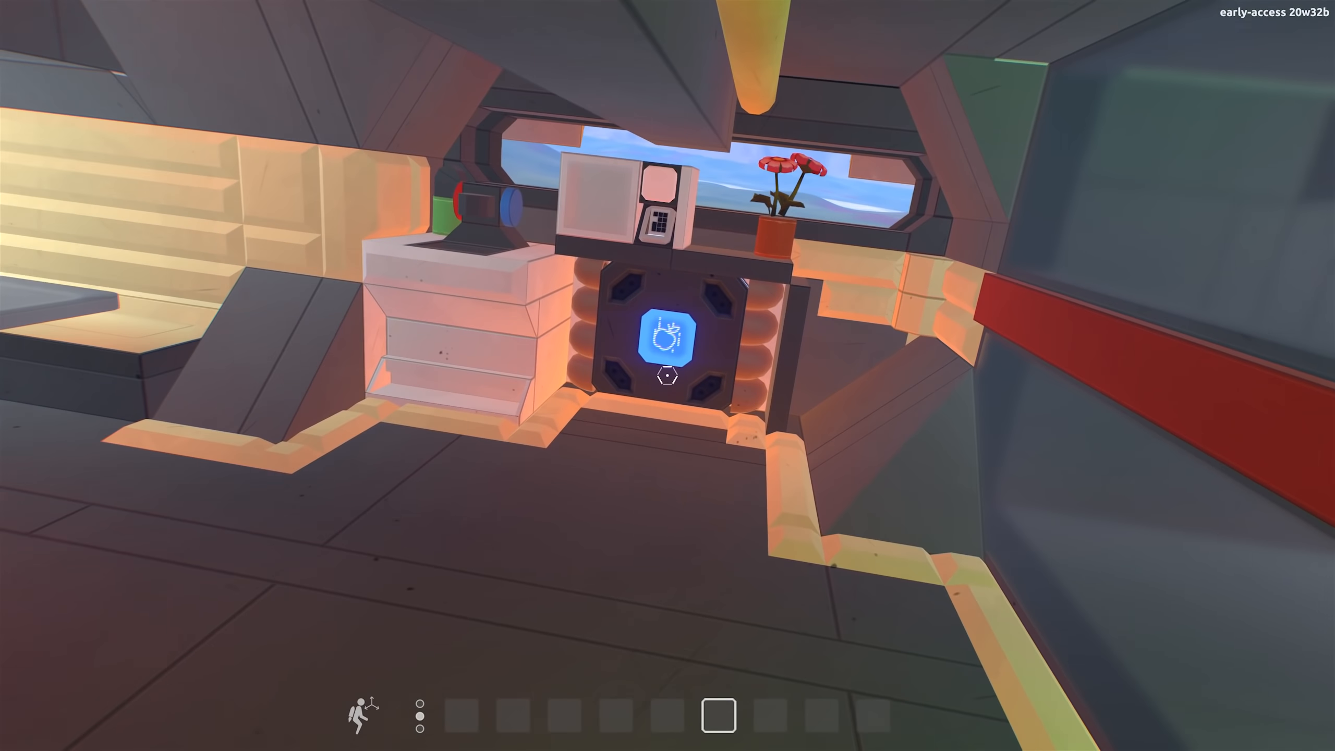
Walk through the greenhouse and stairway out of the ship toward the Logic Elements catalogue.
left_click(667, 348)
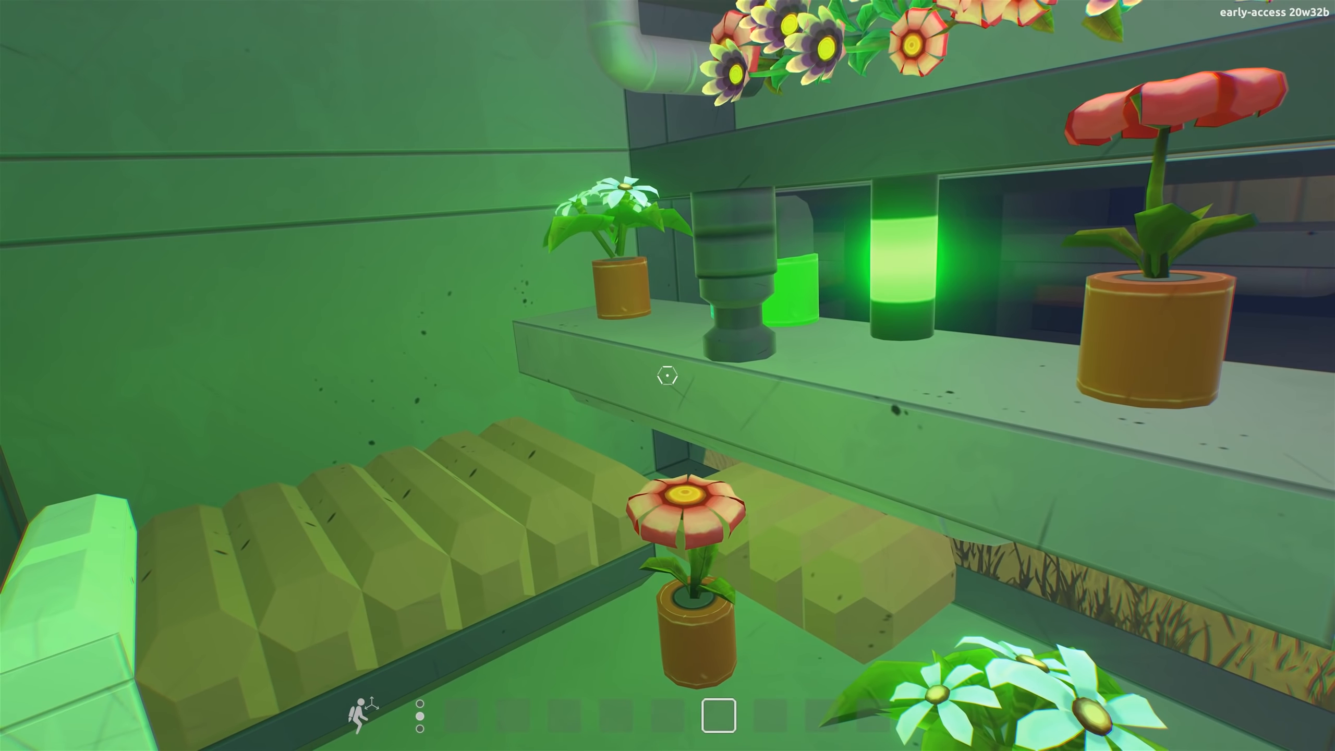
mouse_move(667, 375)
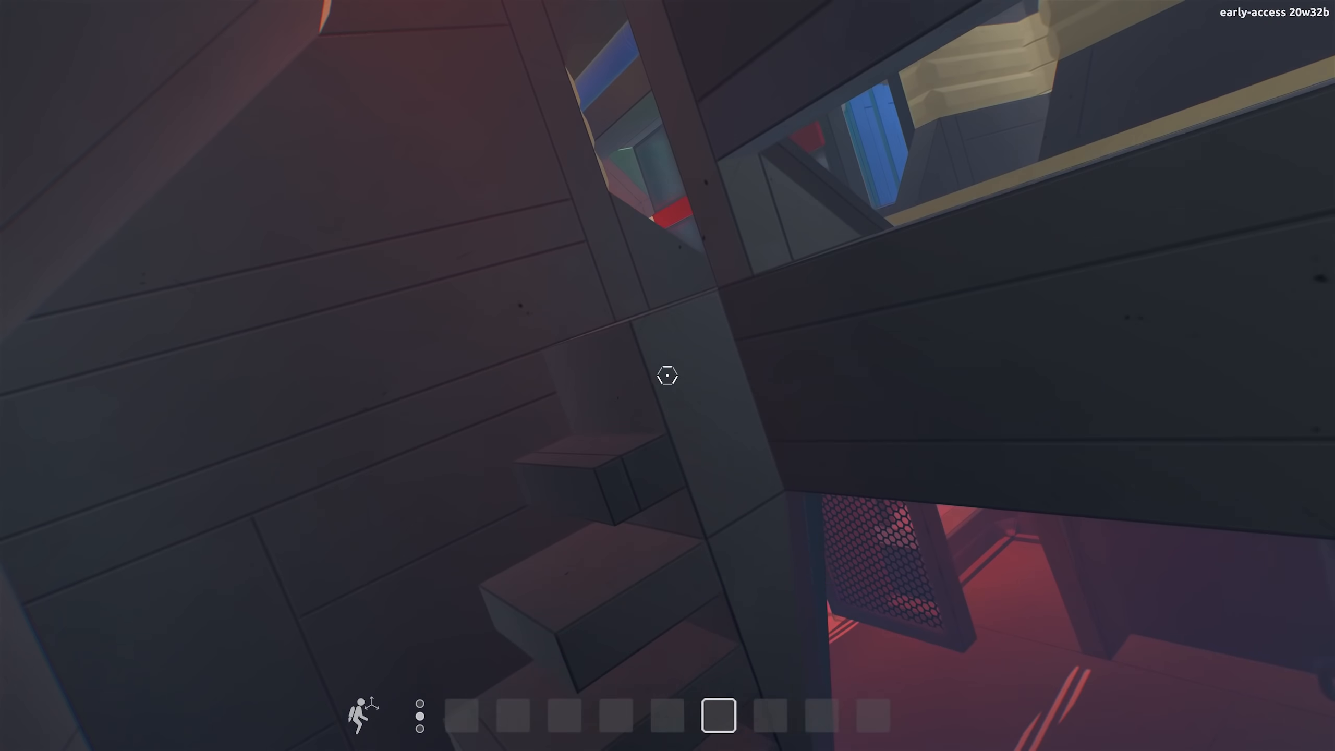
mouse_move(668, 374)
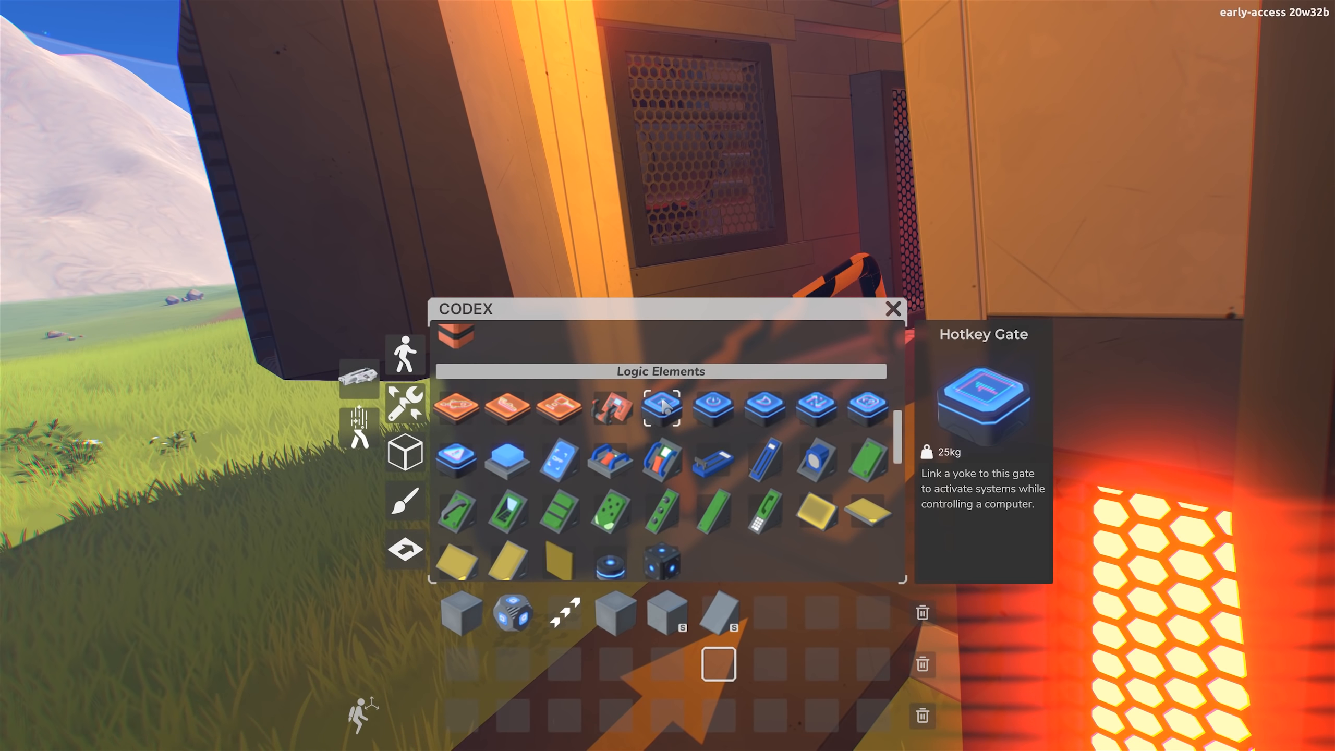
Add the Logic Gate to the hotbar and close the Codex to return to the ship.
left_click(405, 405)
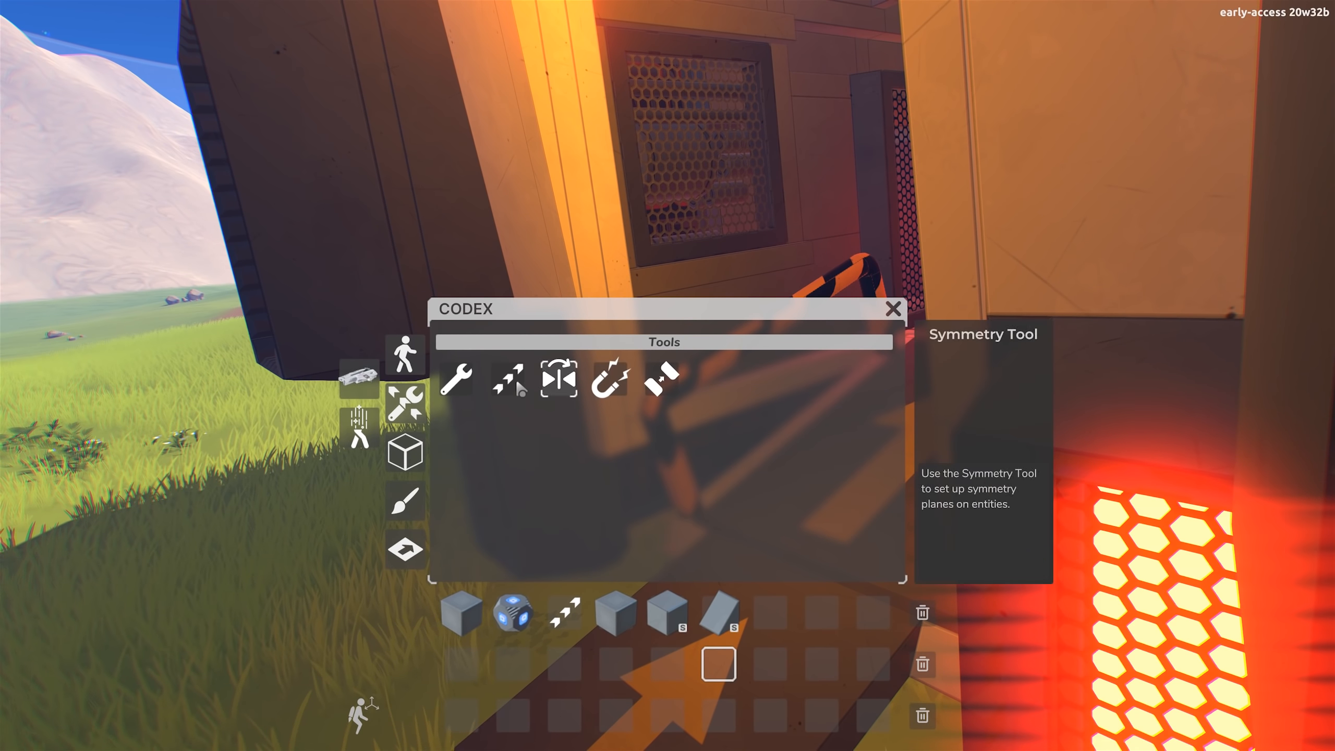
mouse_move(558, 380)
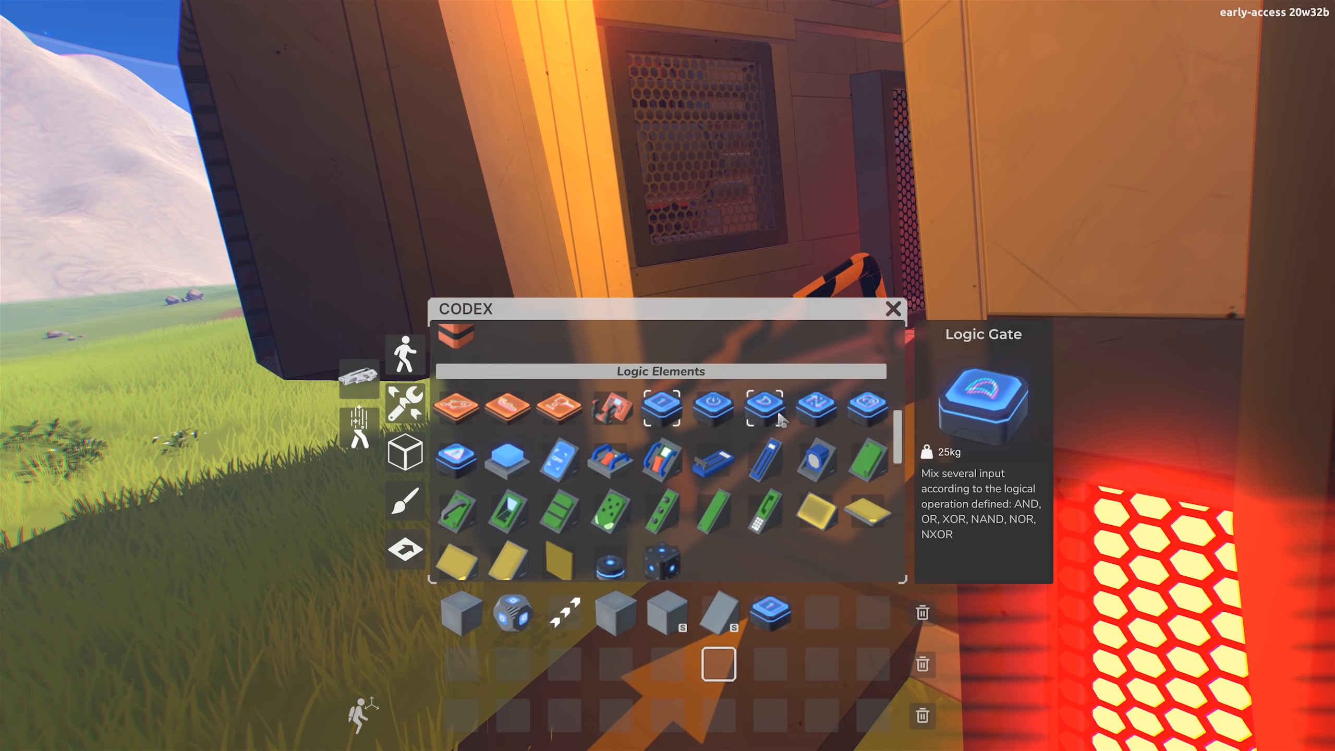
mouse_move(815, 410)
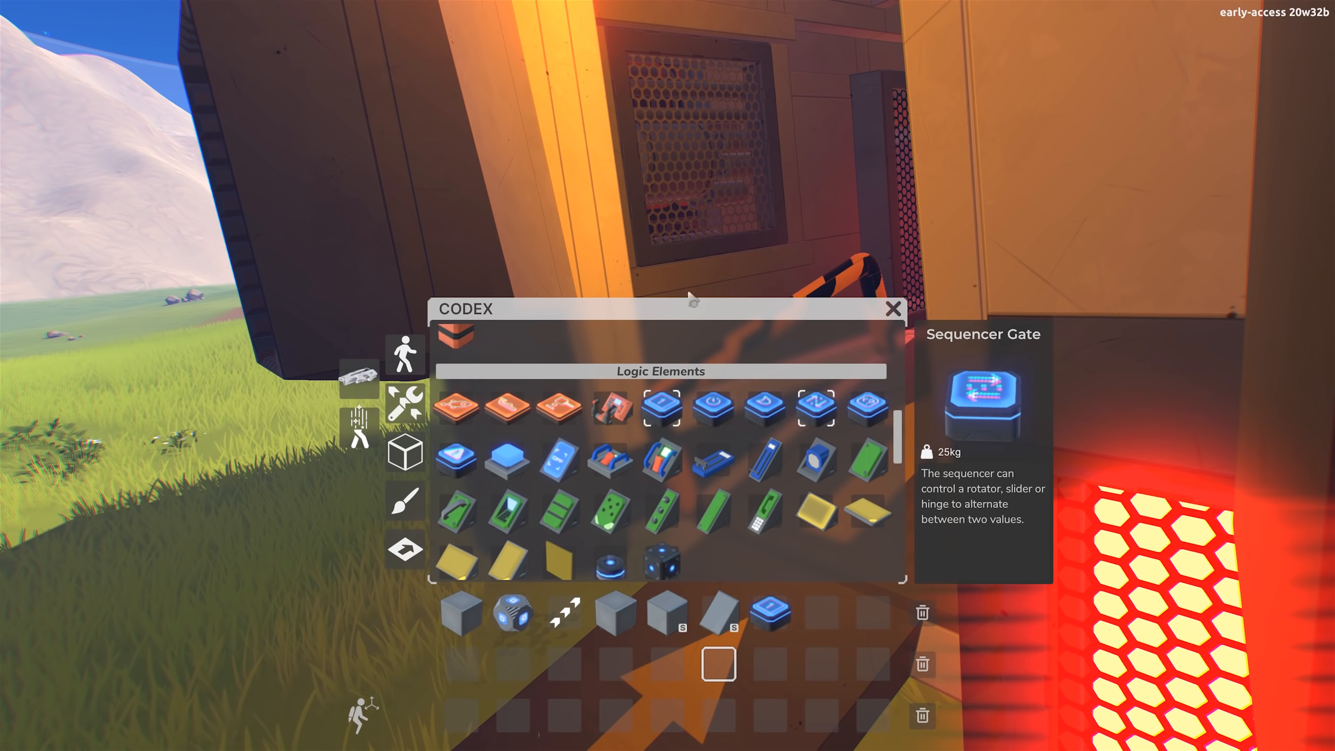
mouse_move(869, 408)
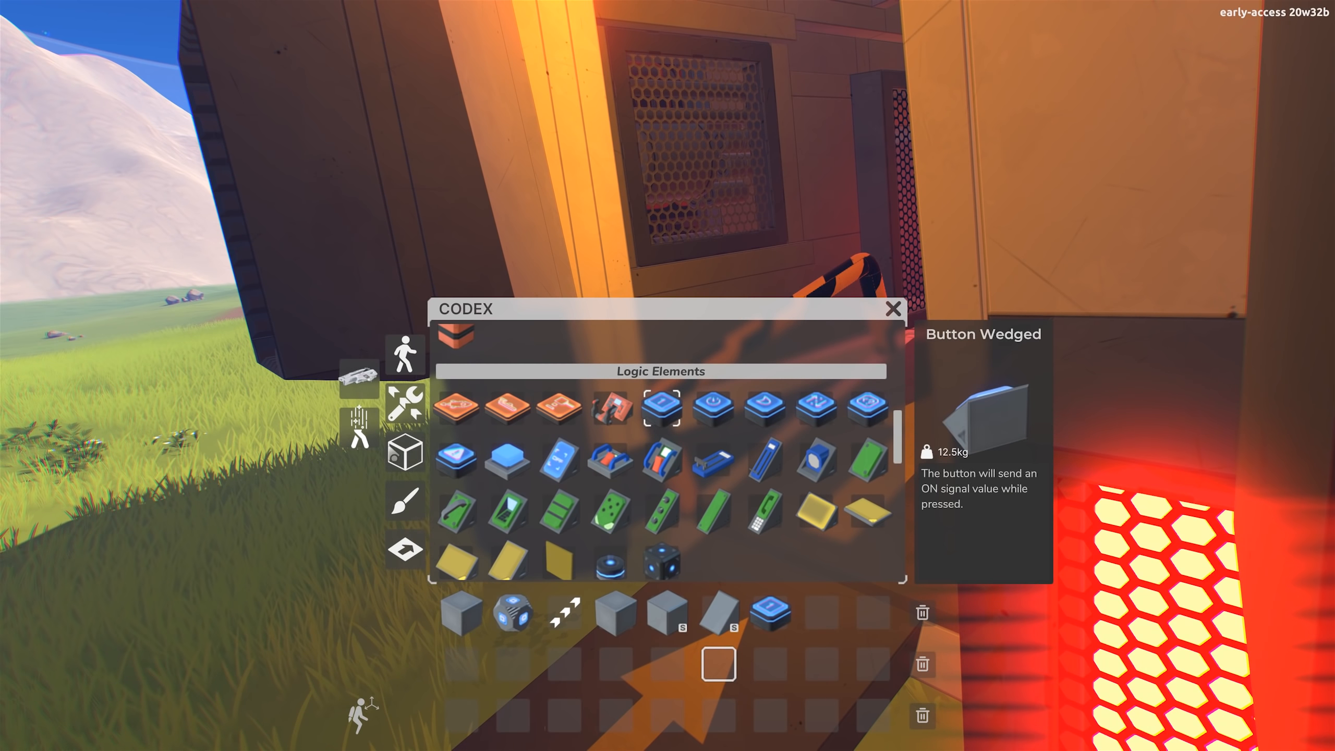
mouse_move(871, 405)
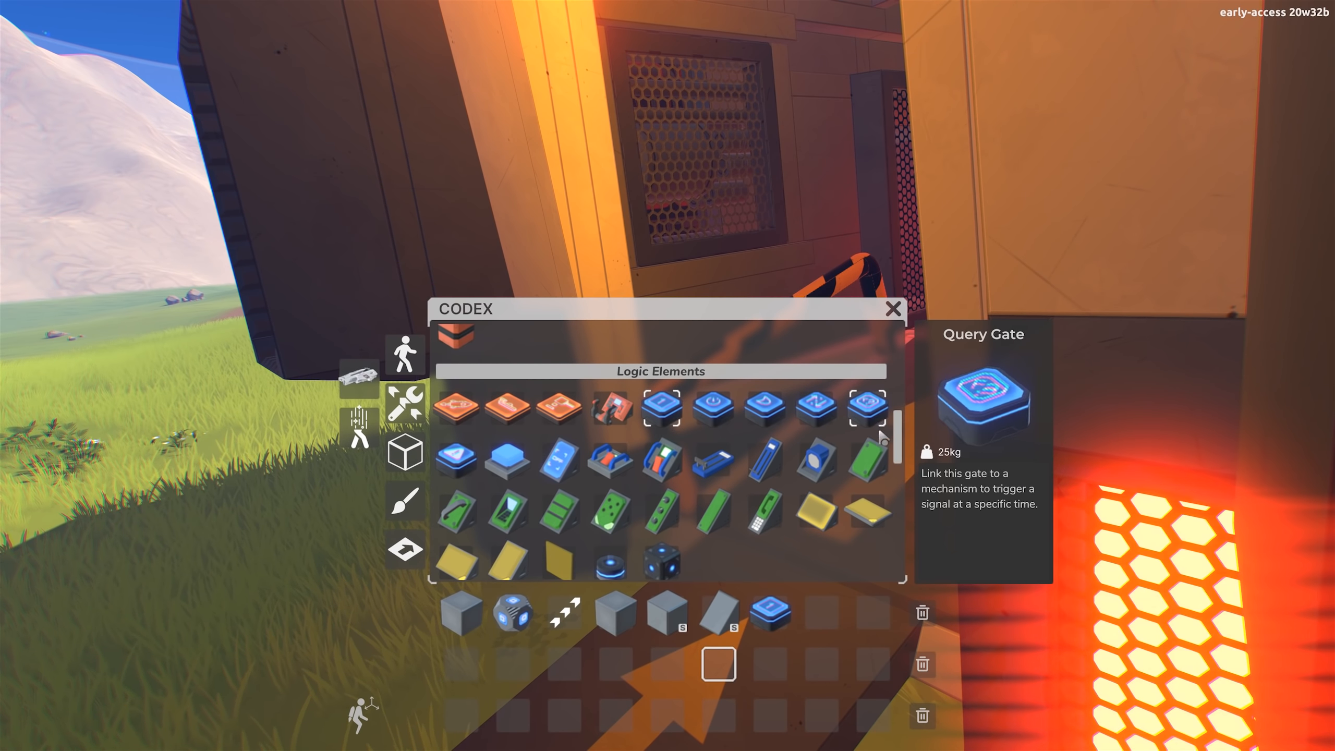
mouse_move(559, 460)
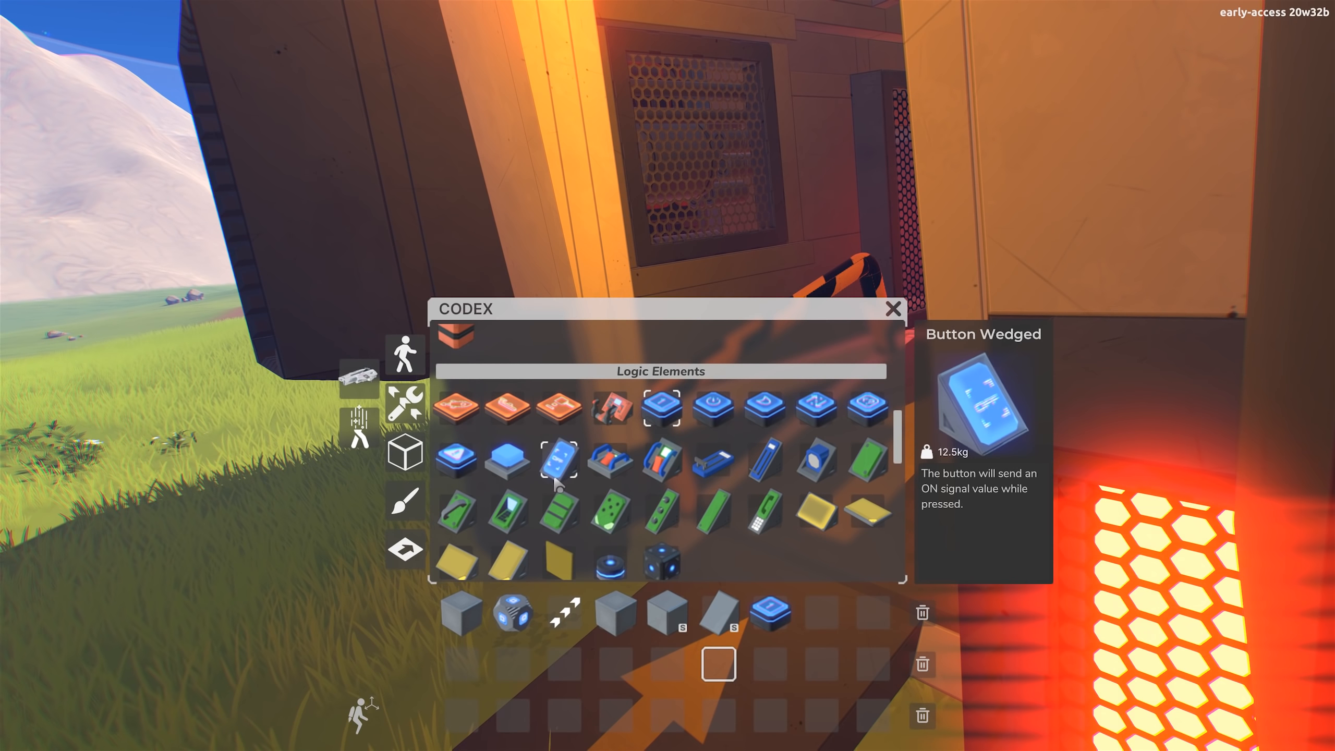
mouse_move(762, 462)
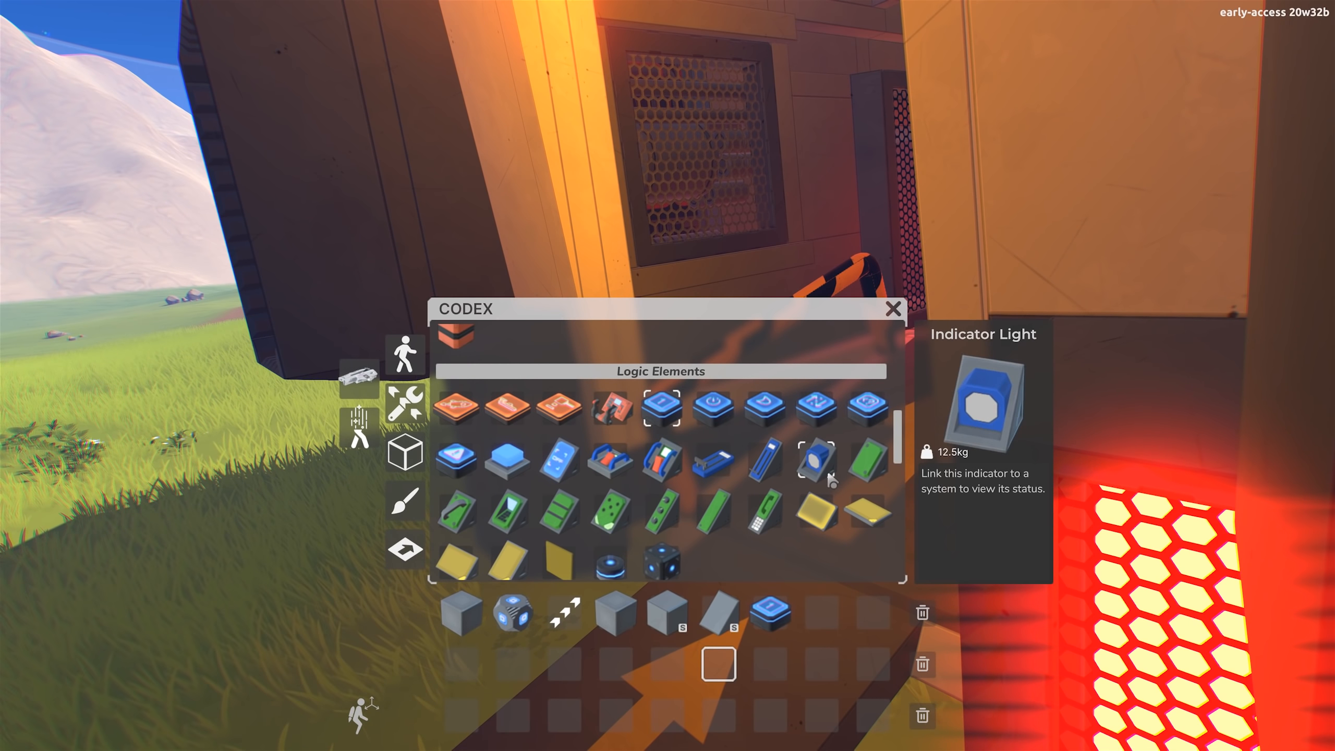
left_click(892, 309)
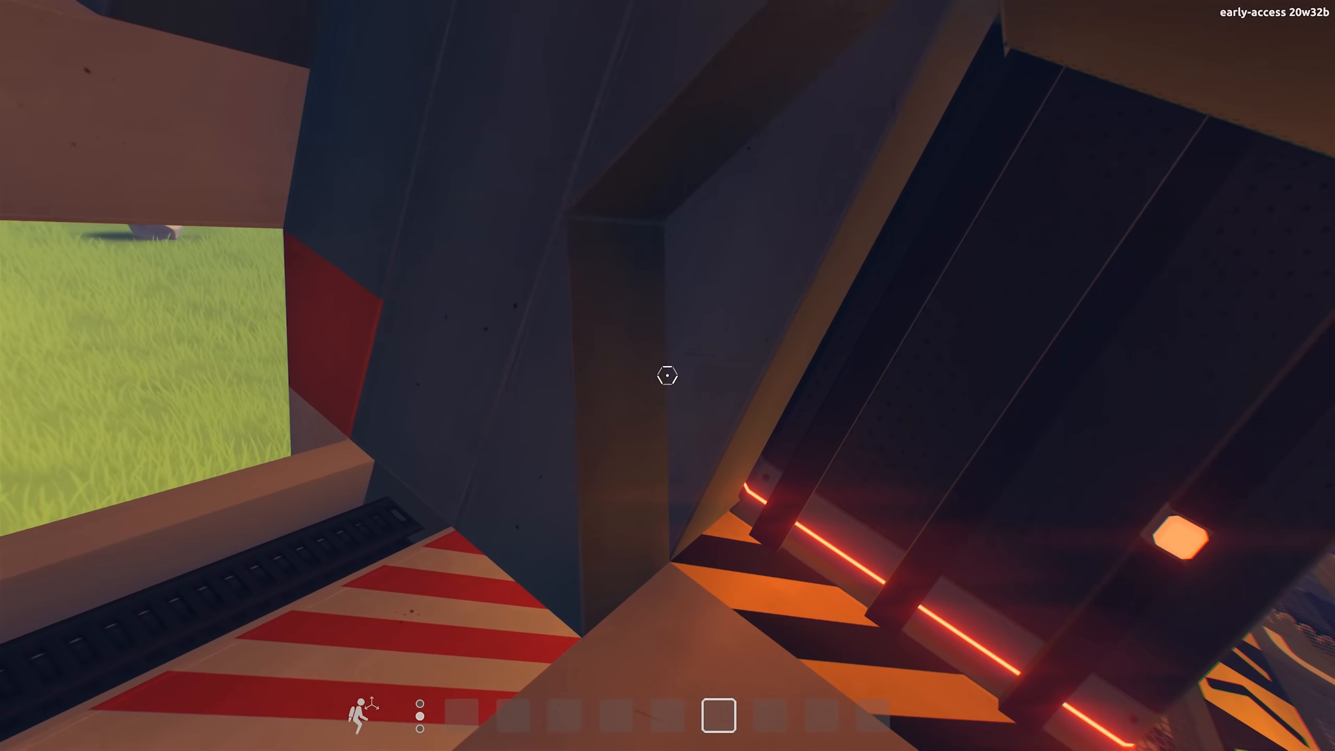
mouse_move(667, 376)
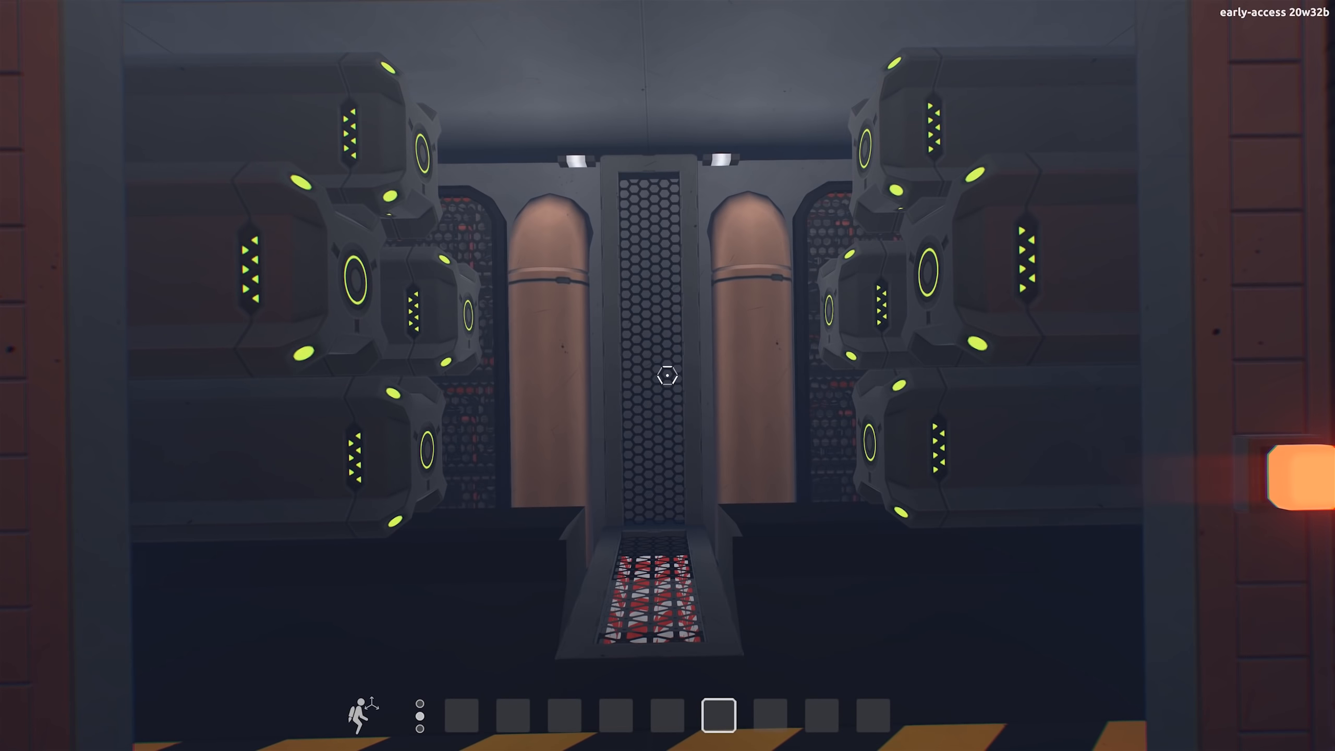
mouse_move(667, 376)
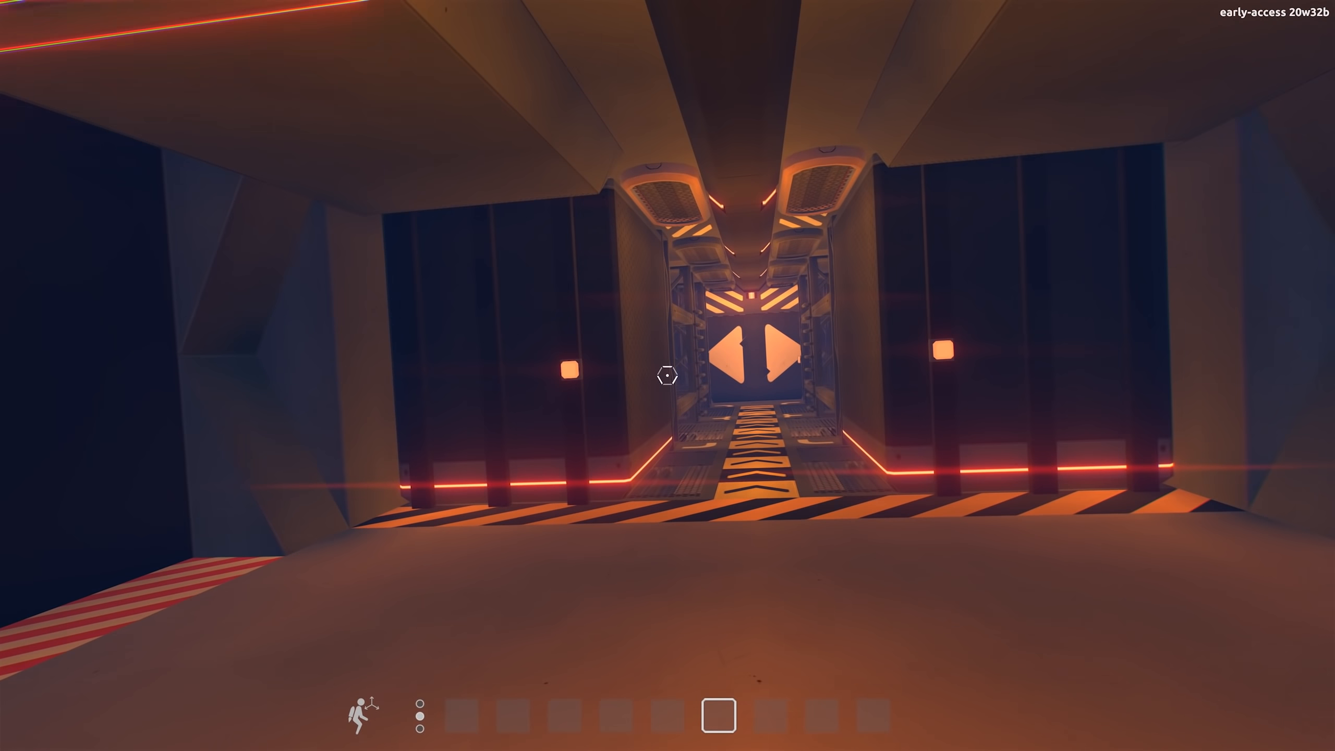
Walk forward through the ship's rooms past the green-lit engine bay into the long corridor.
key("w")
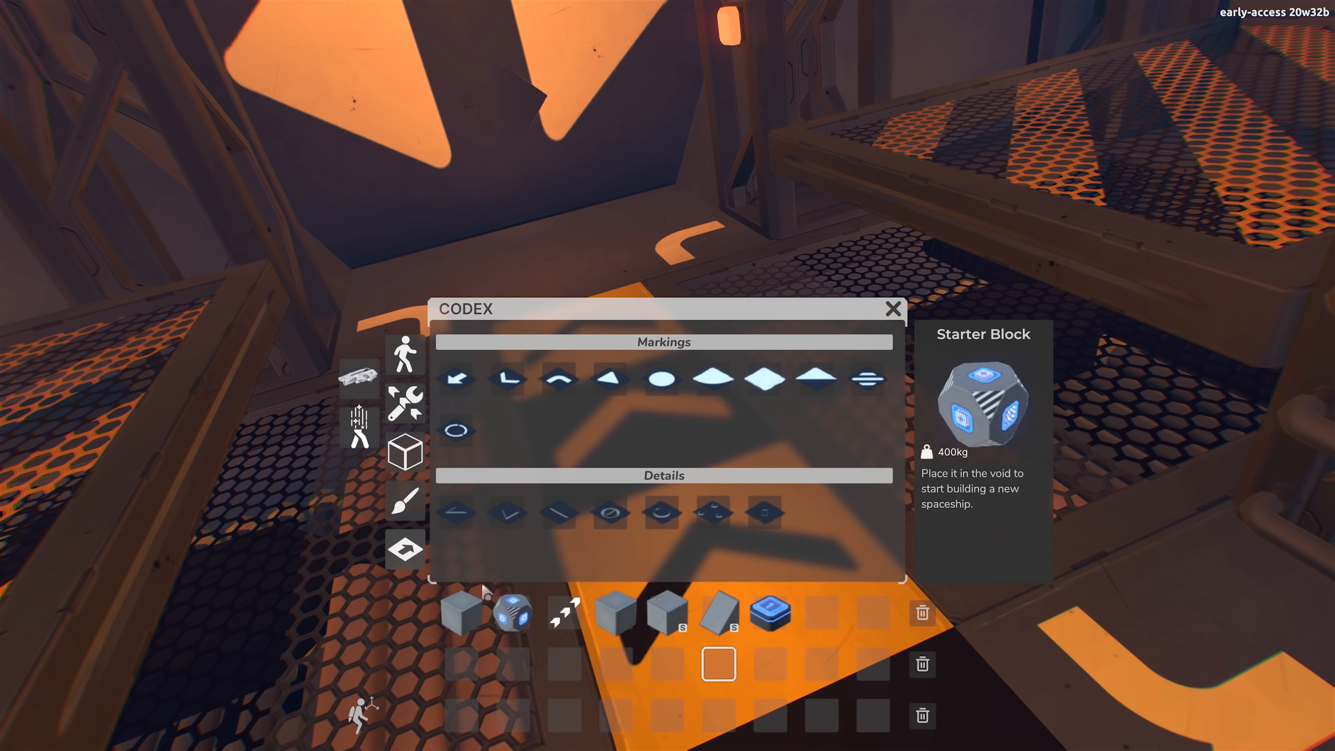
Scroll the Codex down to the Markings and Details categories with the Starter Block.
scroll("down", 3)
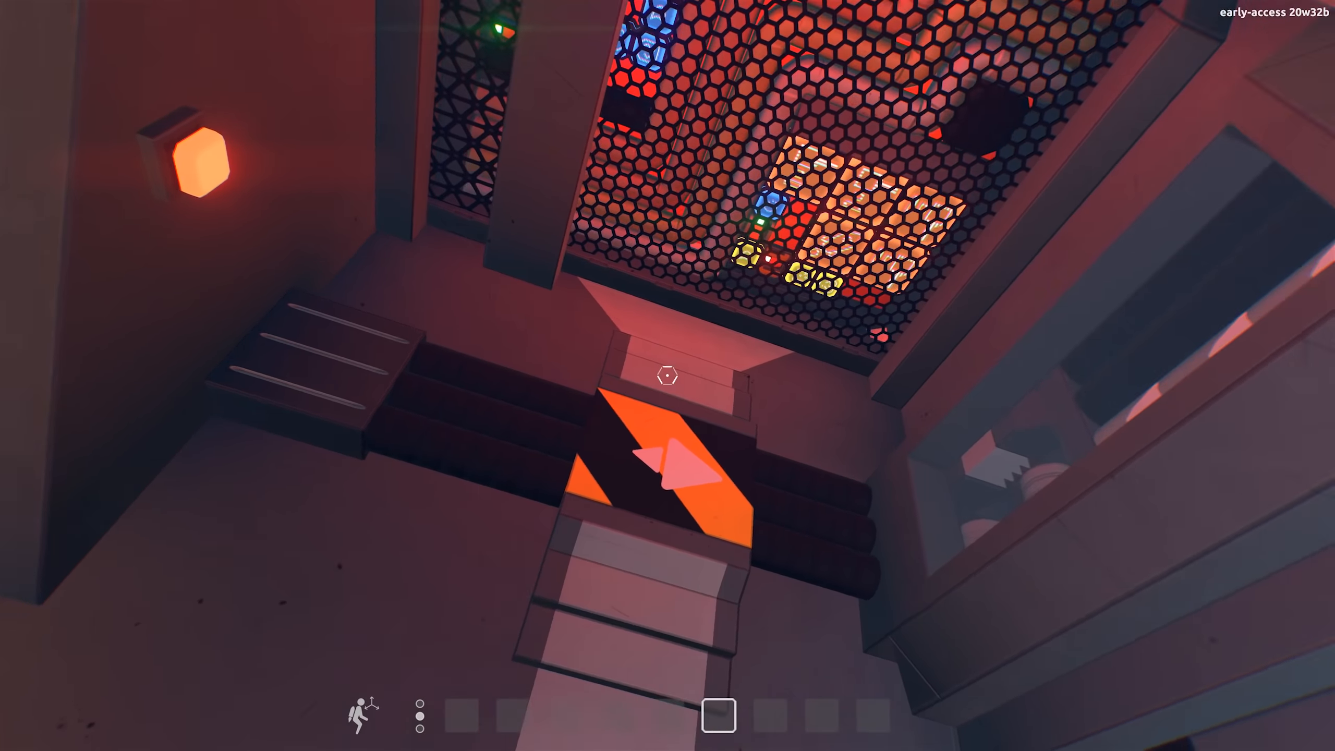
mouse_move(667, 375)
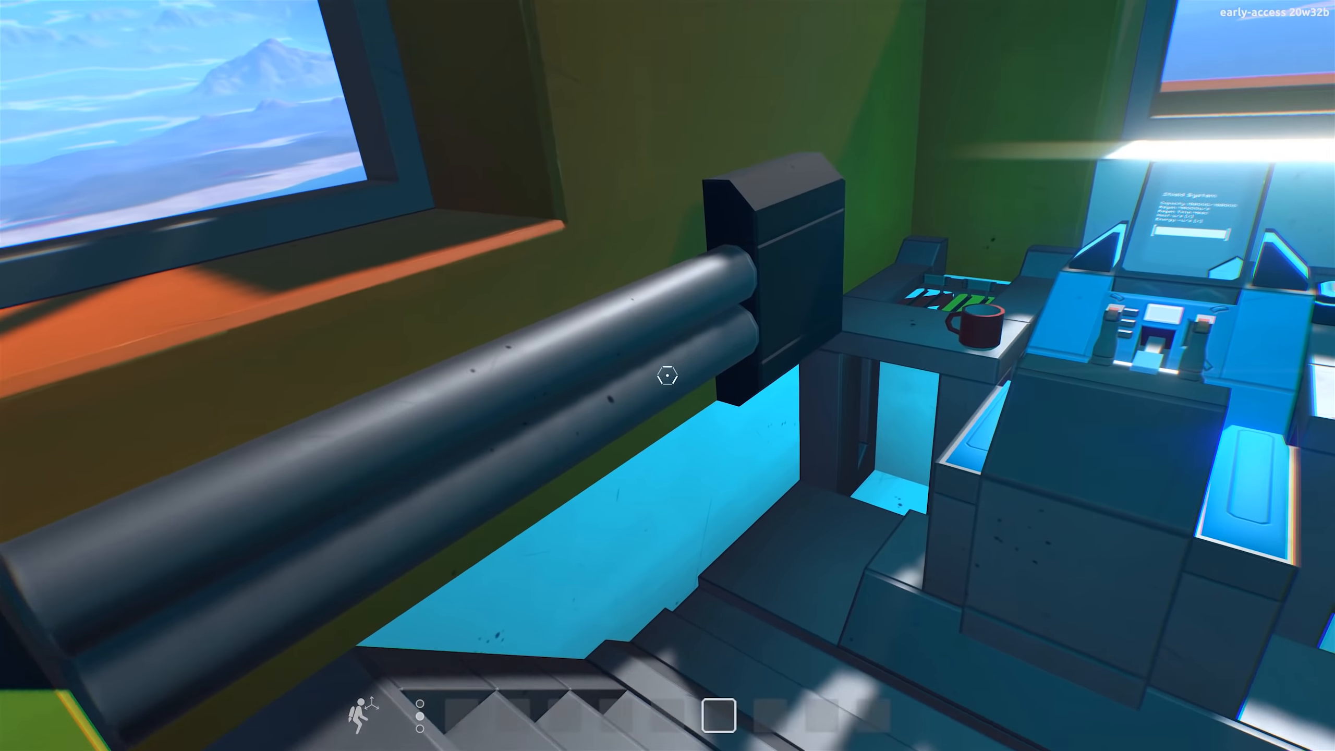
mouse_move(667, 375)
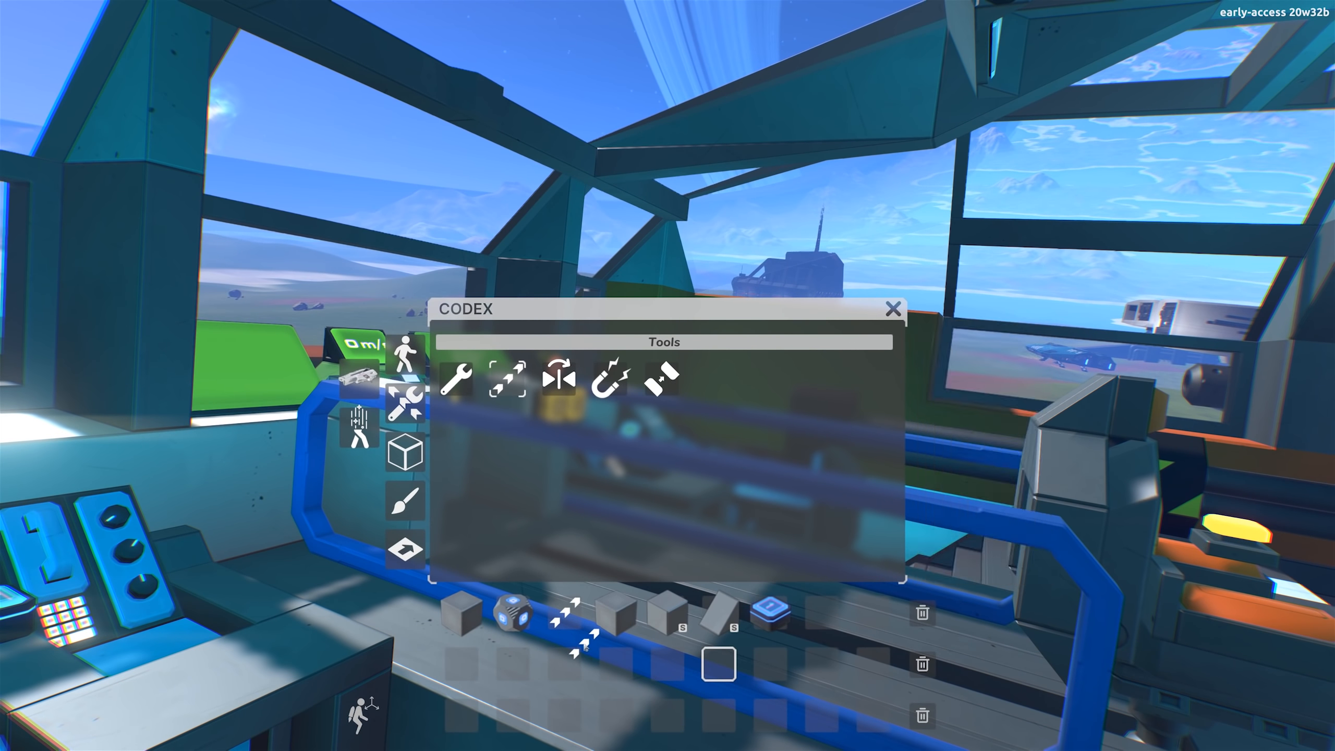
left_click(894, 309)
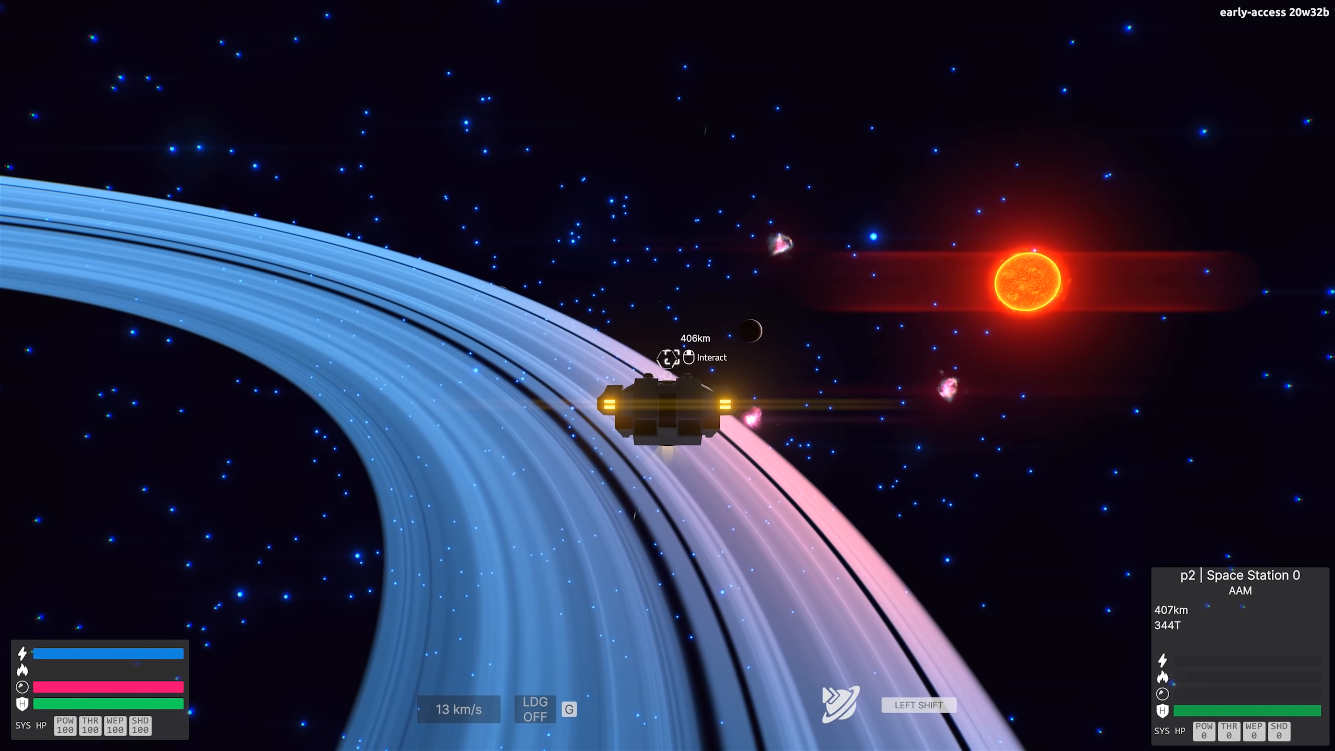
Pilot the ship into orbit past the planet's ring toward Space Station 0.
left_click(669, 355)
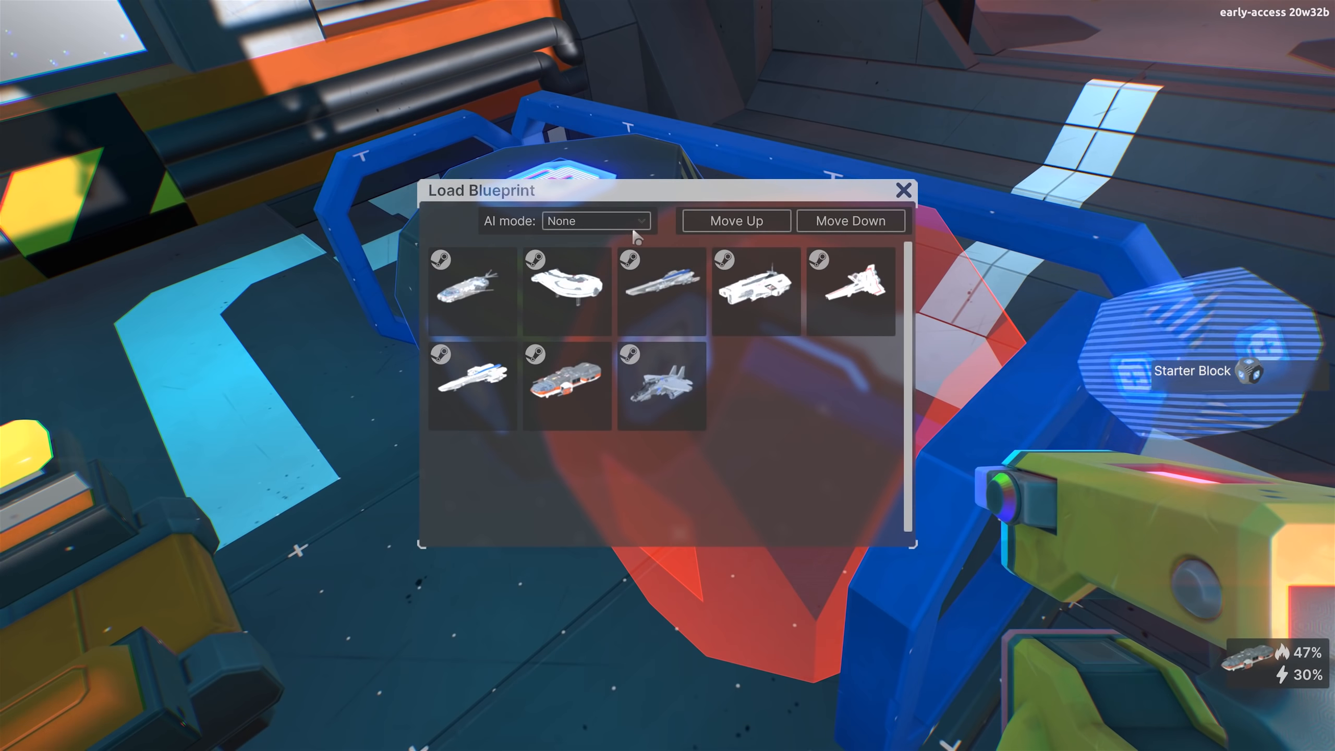
mouse_move(851, 290)
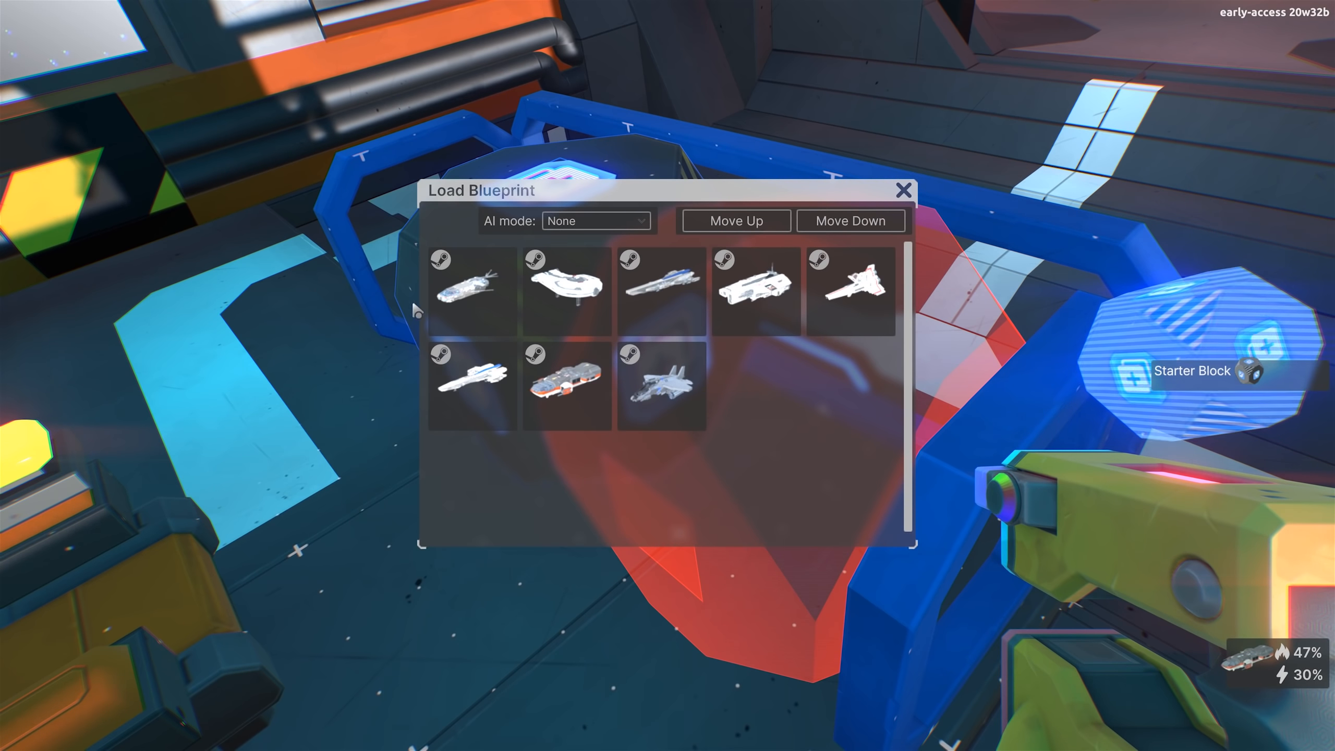
mouse_move(653, 290)
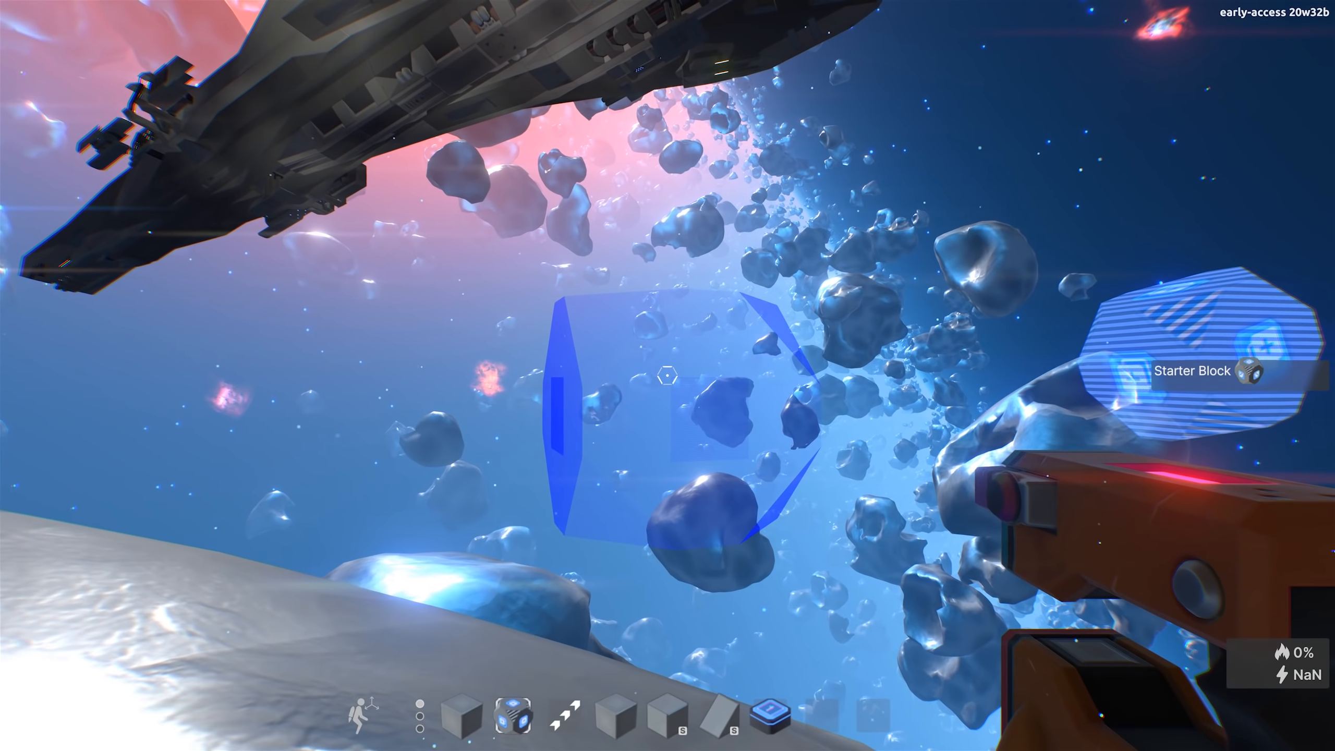
mouse_move(667, 375)
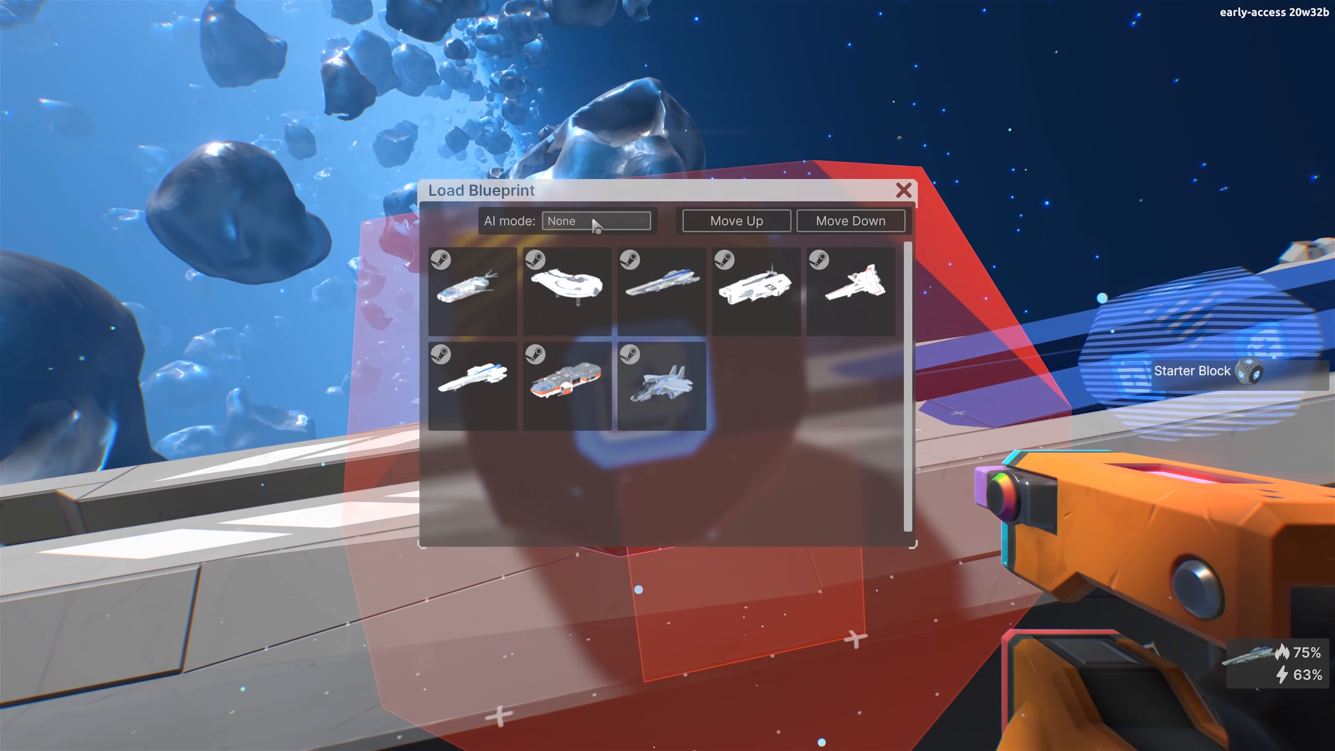
Load the DRG - MDR V2 blueprint with AI mode None to spawn the black fighter among the asteroids.
left_click(595, 220)
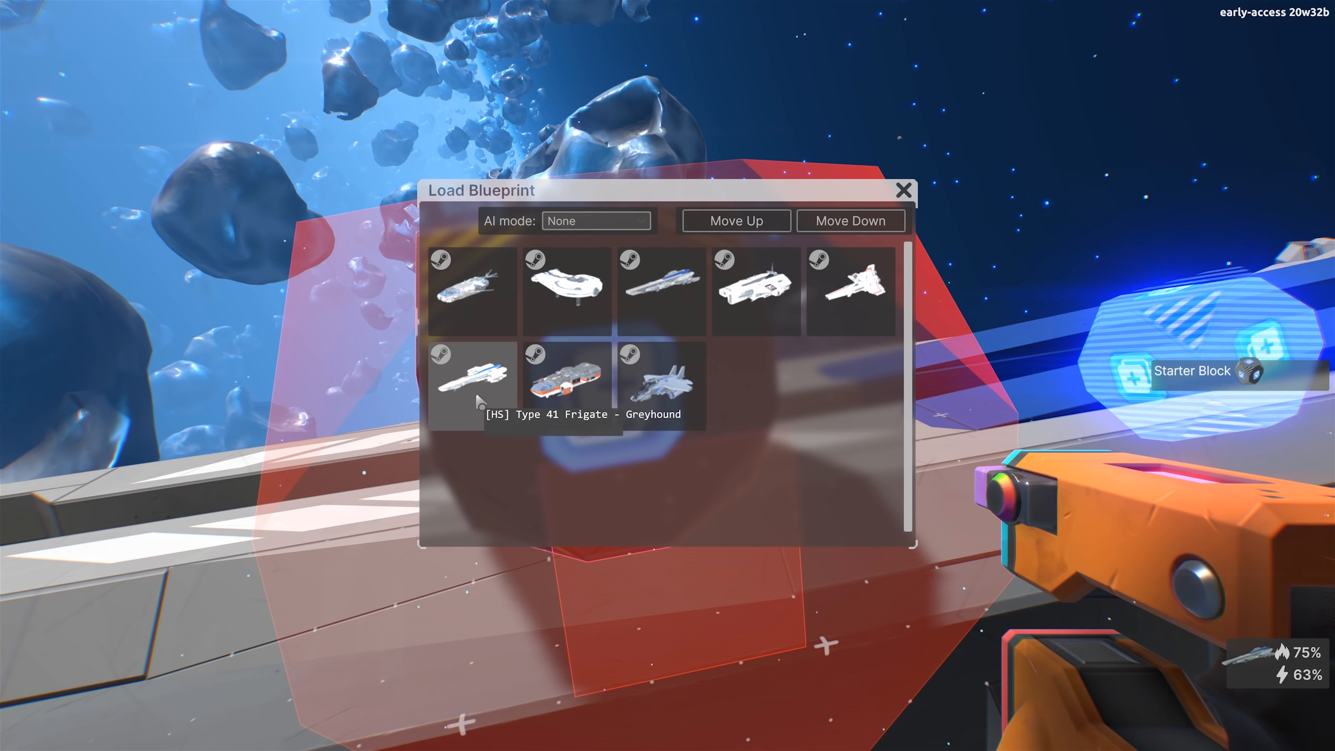
left_click(904, 189)
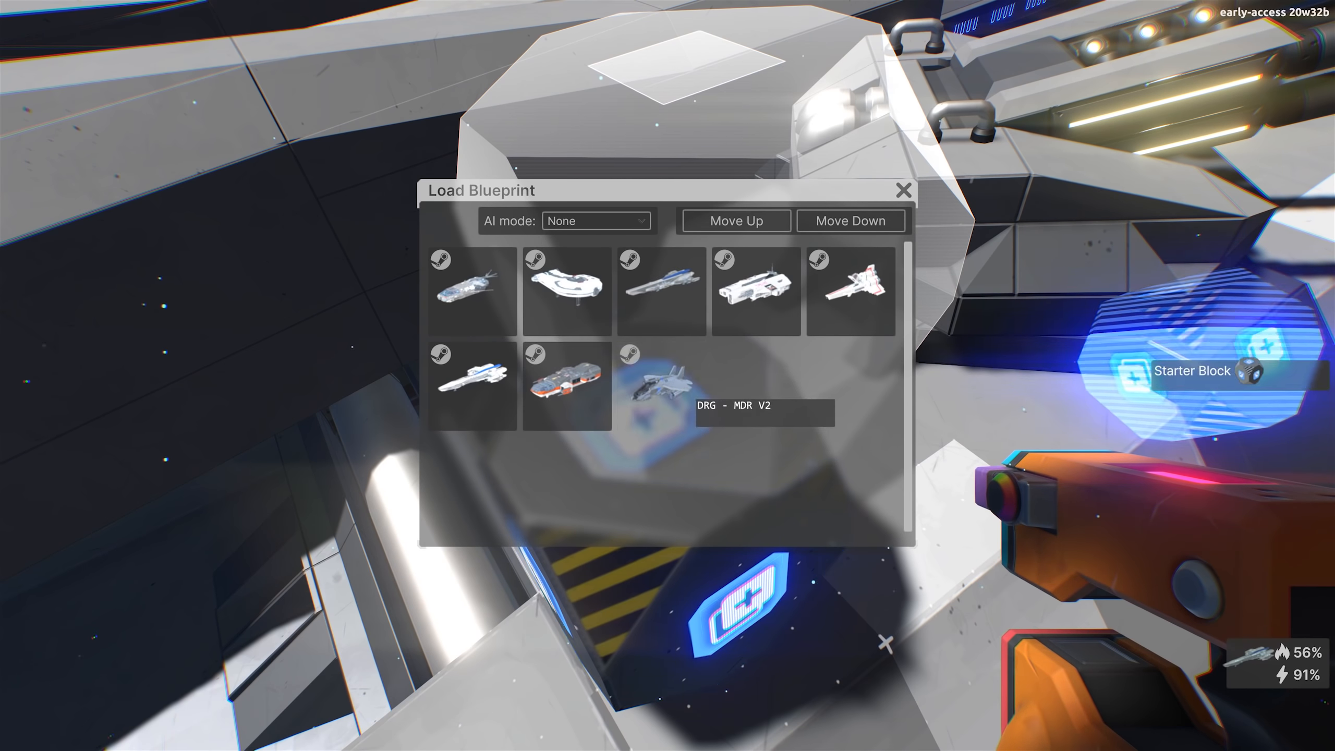
left_click(660, 397)
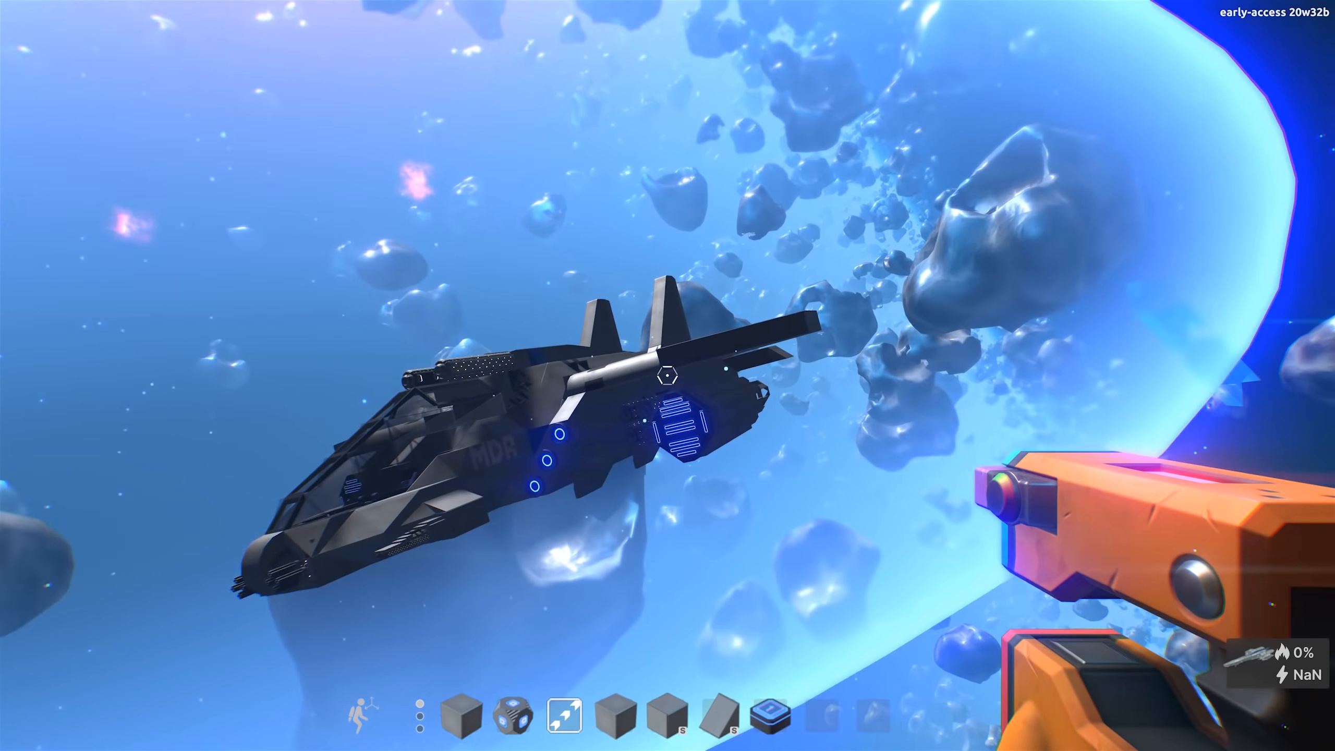